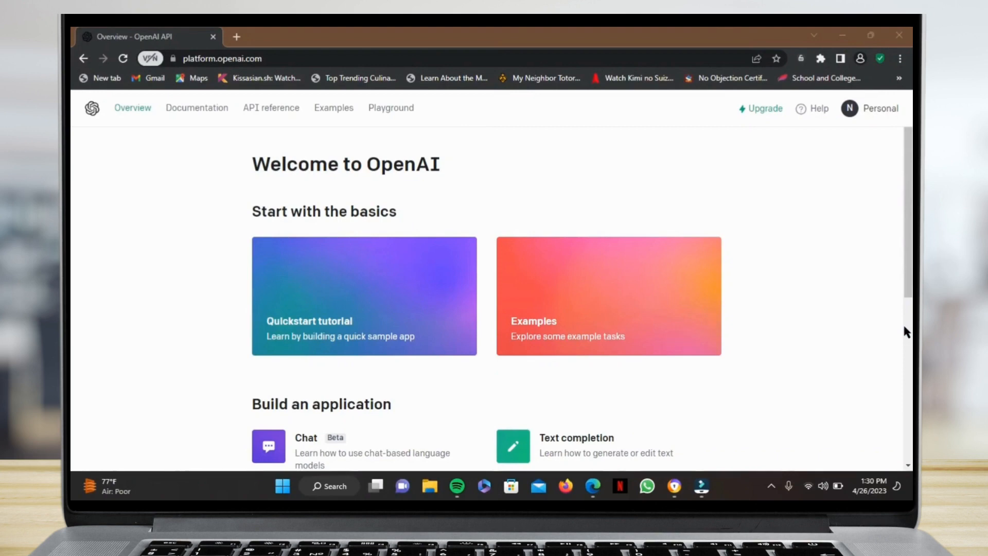
pyautogui.moveTo(849, 109)
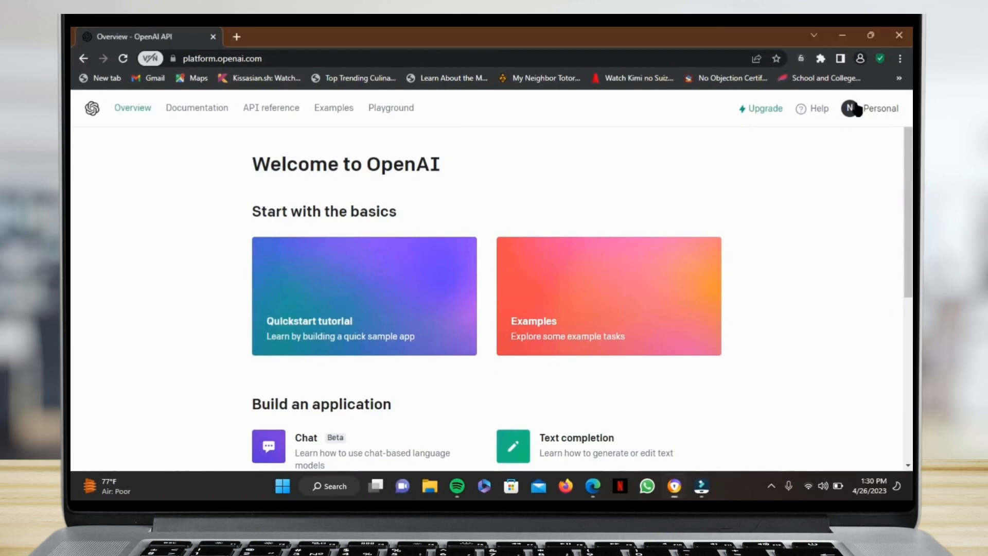
# - Choose Manage account from the Personal account menu to reach the Usage page
pyautogui.click(880, 108)
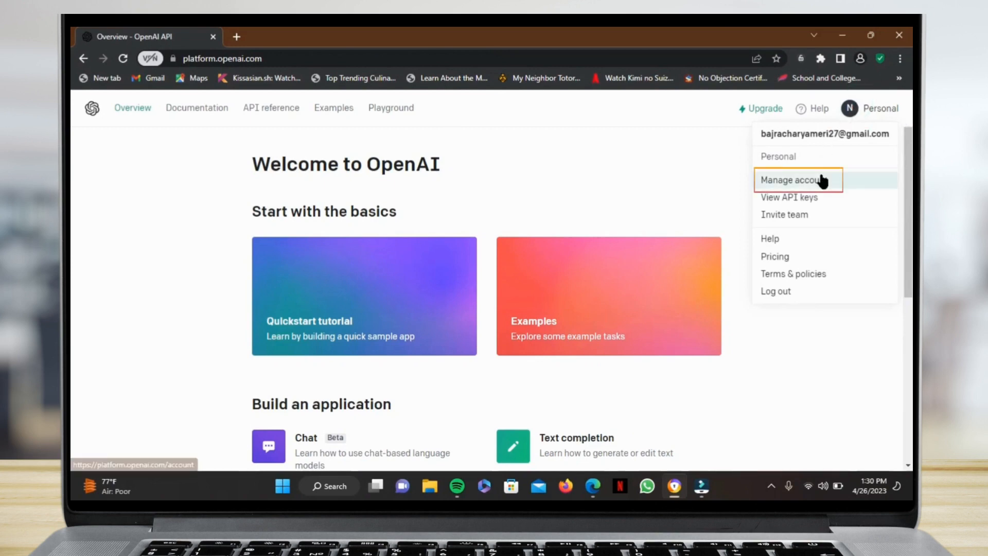
pyautogui.click(797, 180)
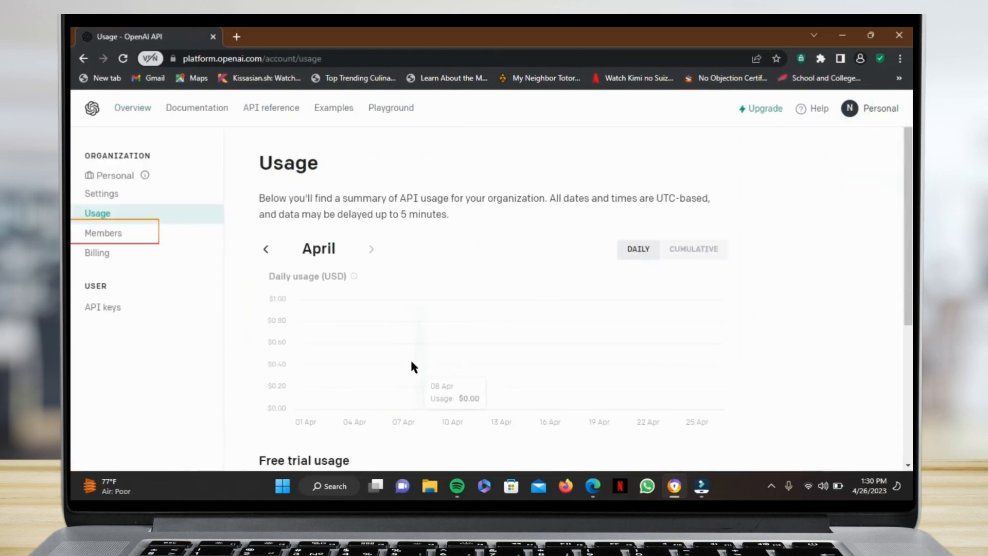
pyautogui.moveTo(103, 232)
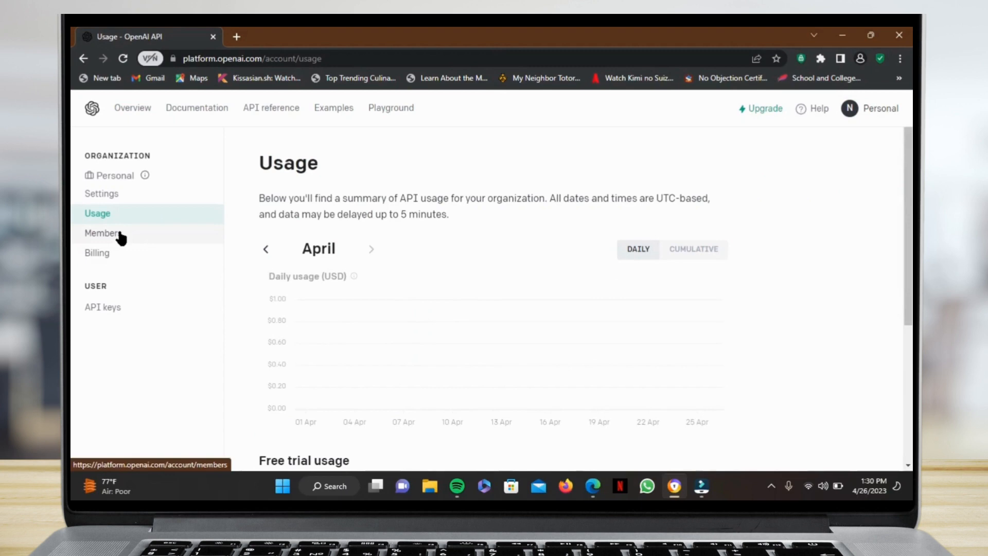
# - Start inviting members from the Members page and enter 'Nana' as the organization name
pyautogui.click(102, 232)
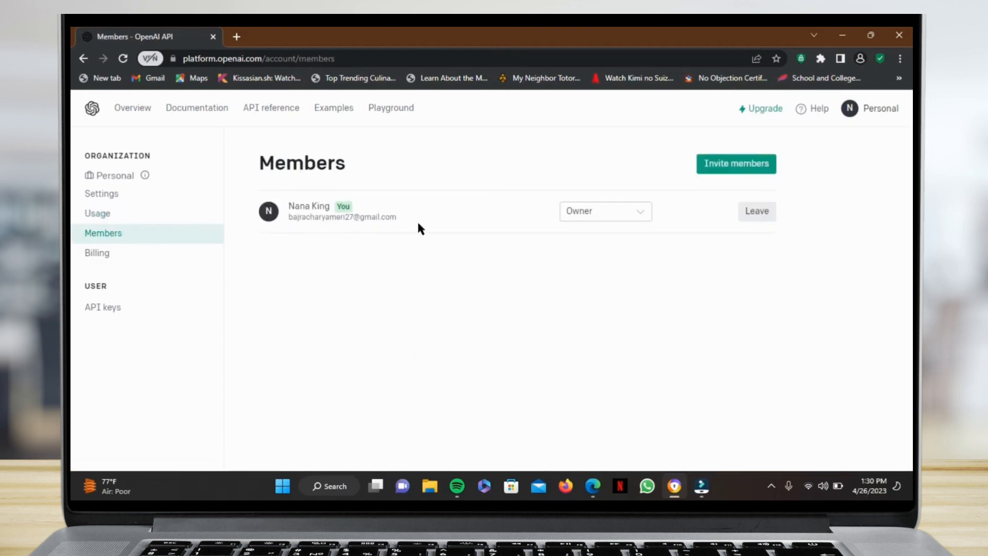
pyautogui.click(735, 163)
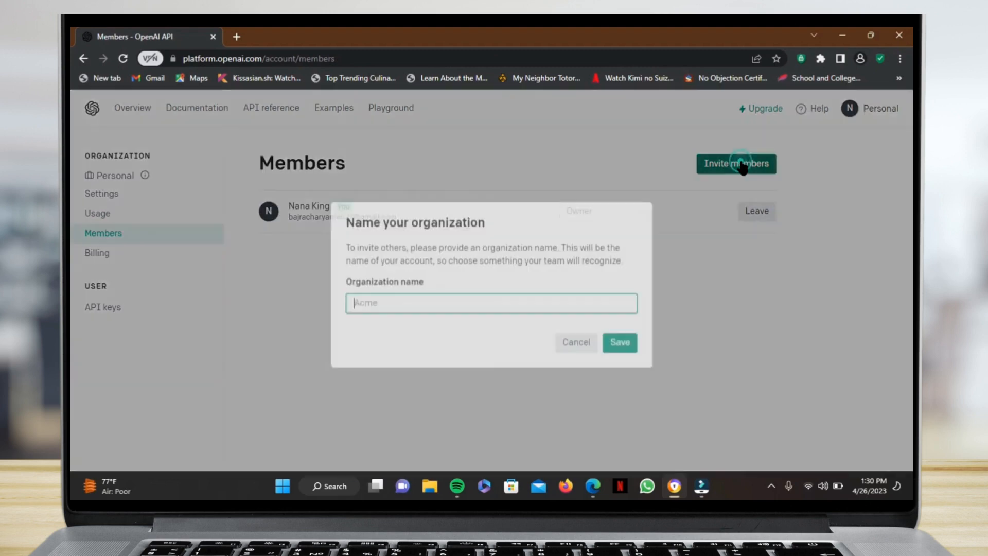
pyautogui.click(490, 303)
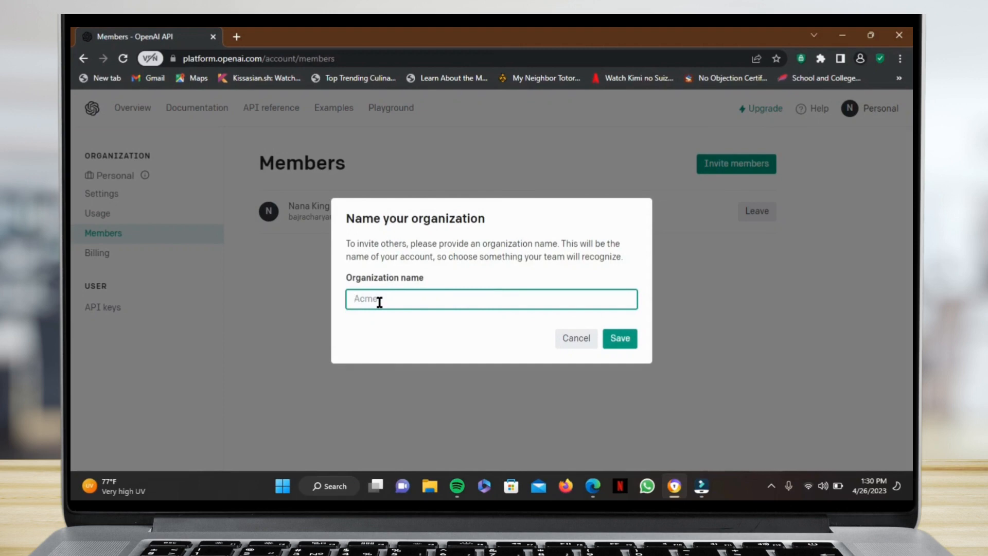
pyautogui.write('Nana')
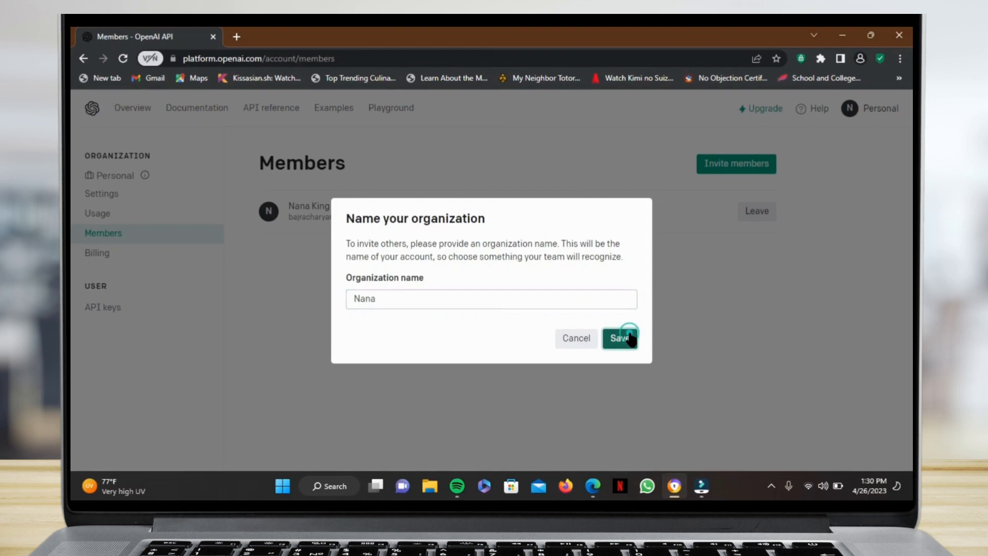
# - Save 'Nana' as the organization name, then submit a Reader-role invite with no email
pyautogui.click(618, 338)
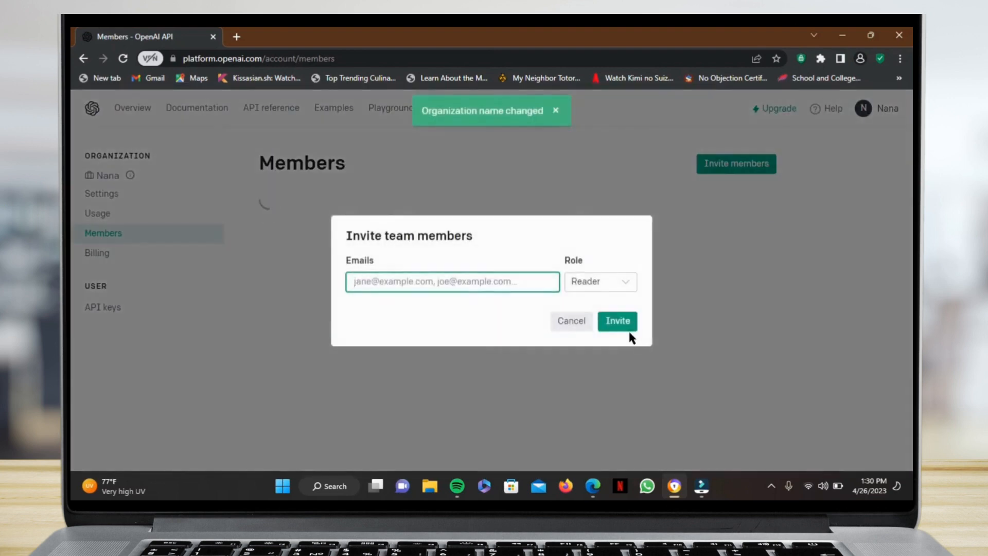
pyautogui.click(598, 282)
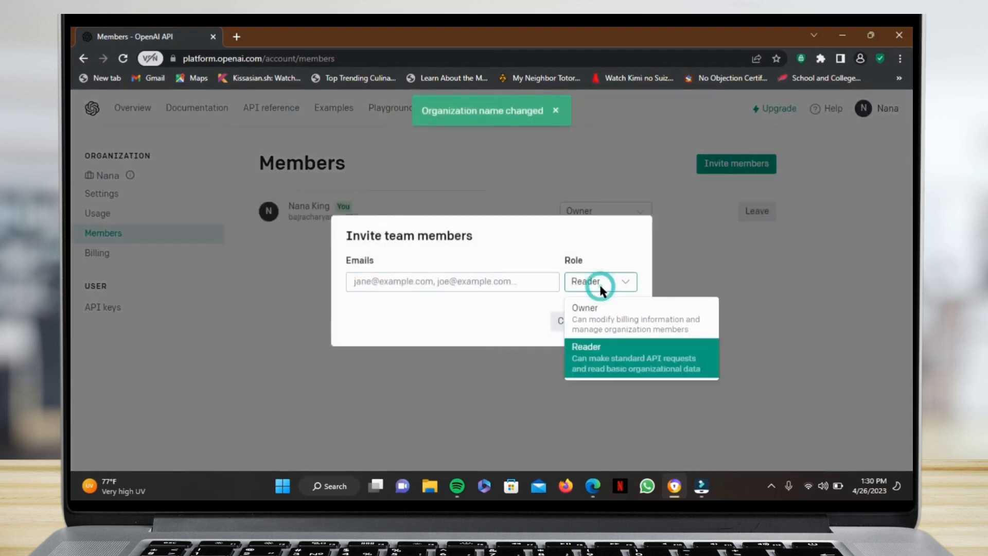
pyautogui.moveTo(483, 299)
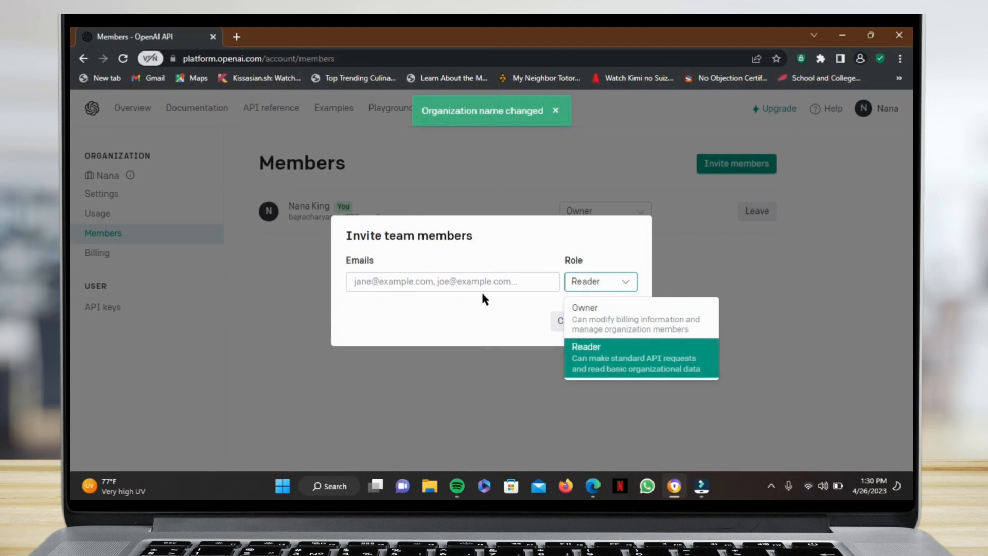
pyautogui.click(452, 281)
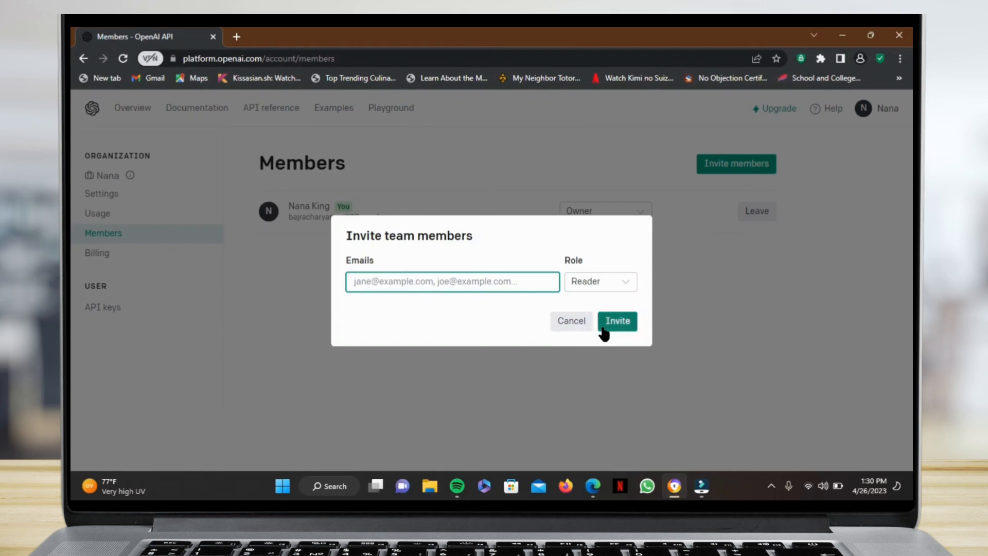
pyautogui.click(617, 320)
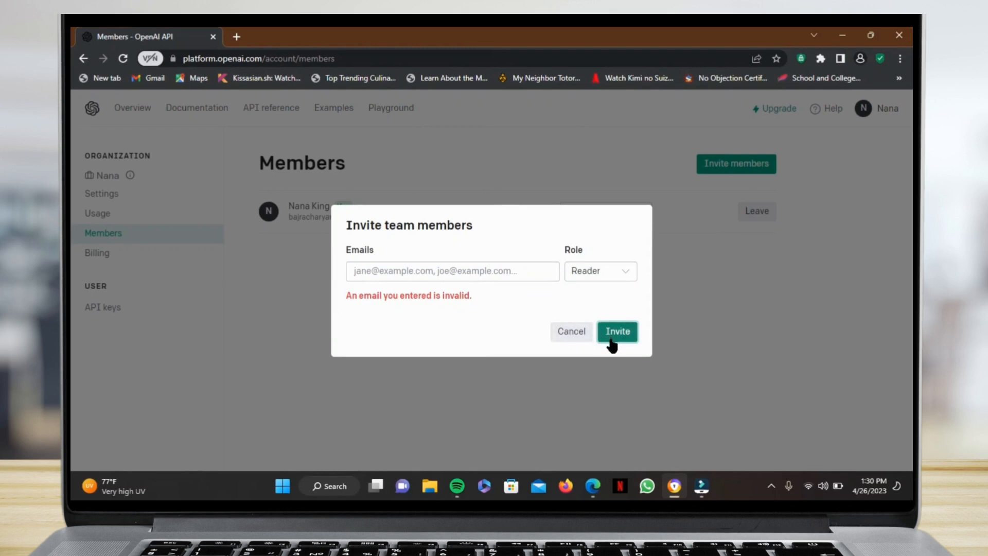
pyautogui.moveTo(596, 368)
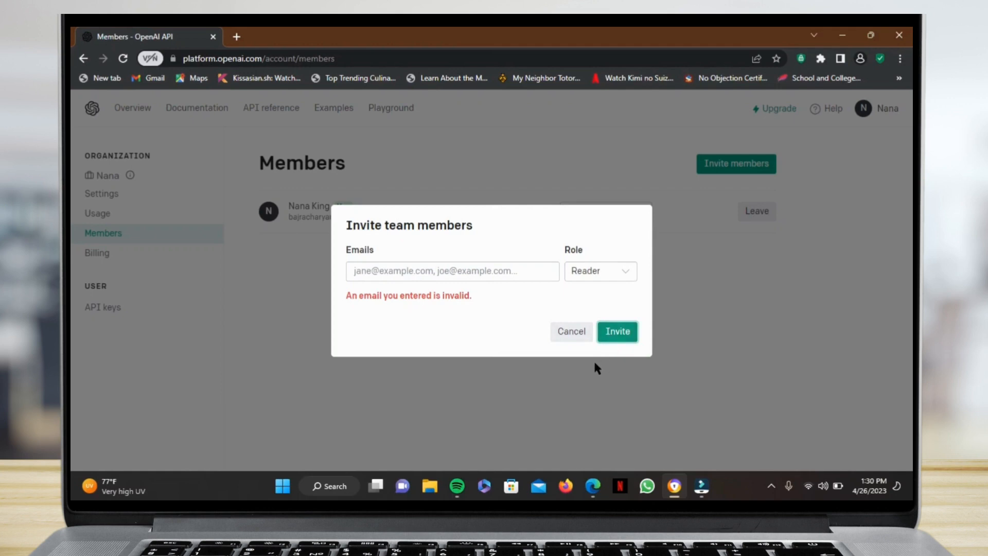
# - Dismiss the Invite team members dialog without sending an invitation
pyautogui.click(570, 331)
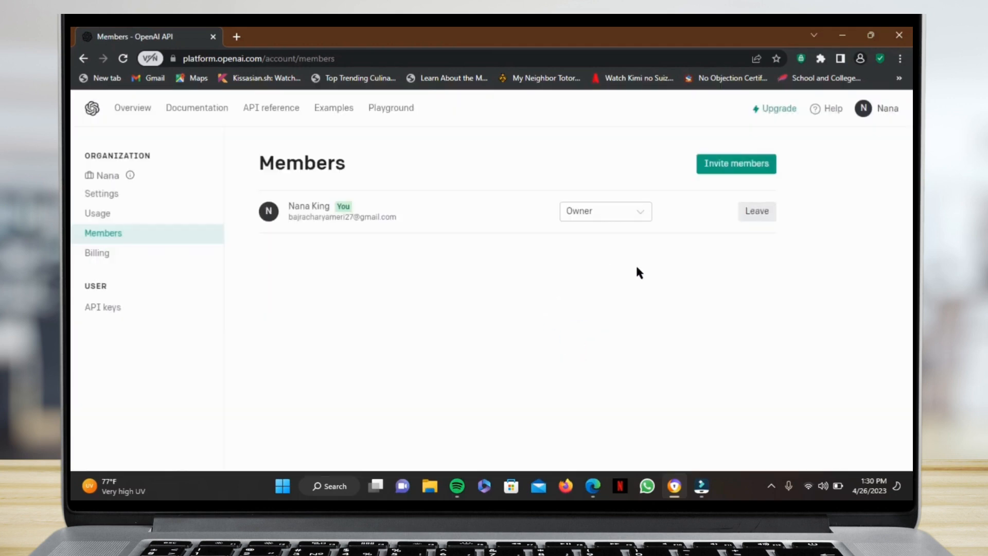
pyautogui.moveTo(598, 358)
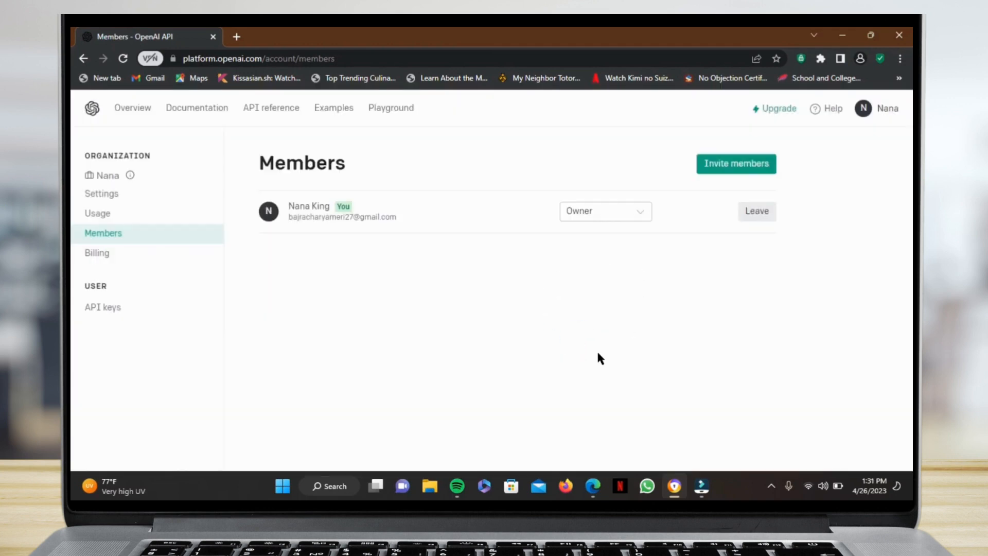
pyautogui.moveTo(770, 488)
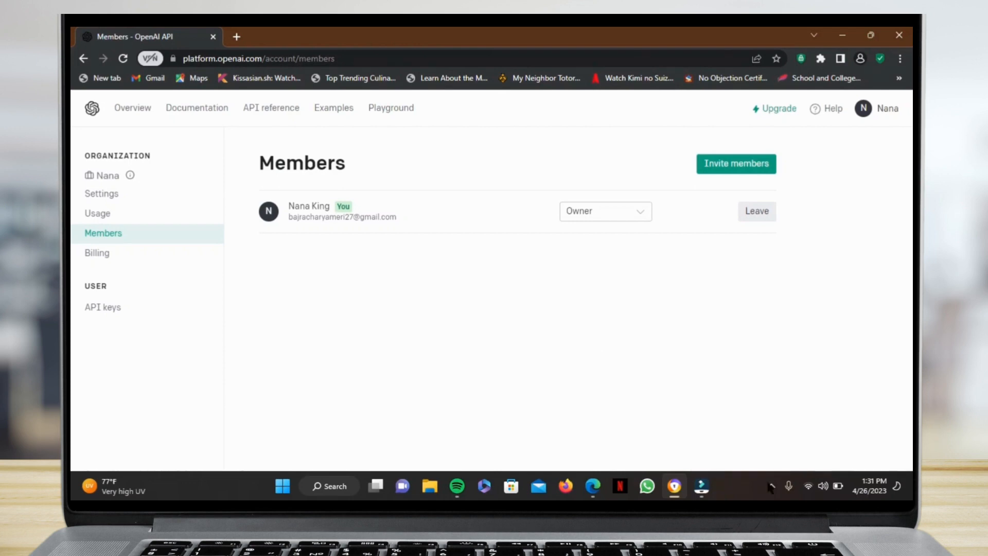